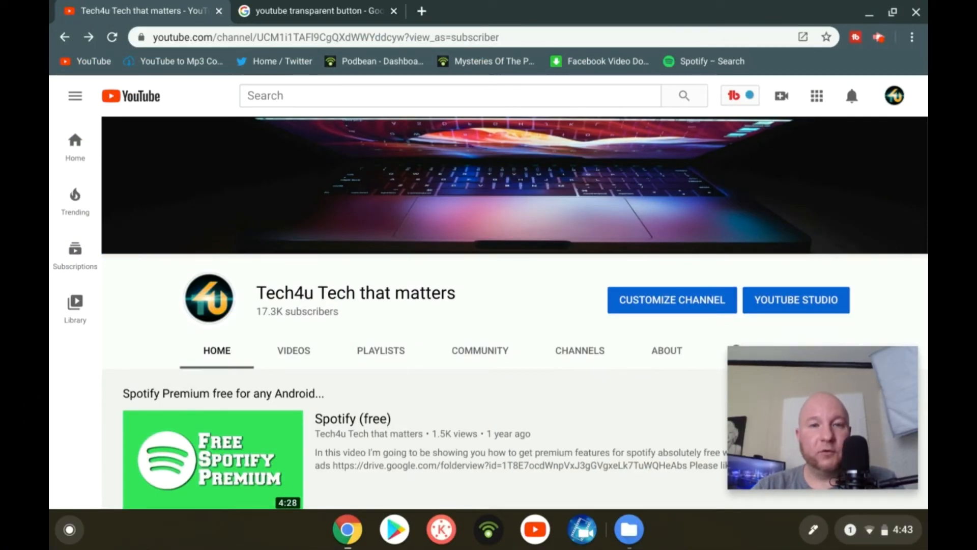
Return to the channel page, open Studio, and show the Channel basic info settings.
click(316, 12)
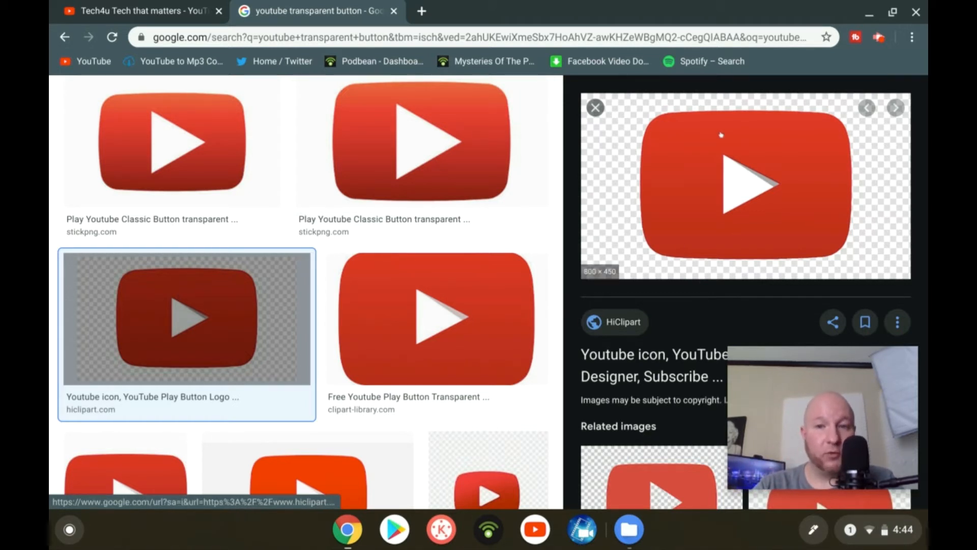
click(117, 11)
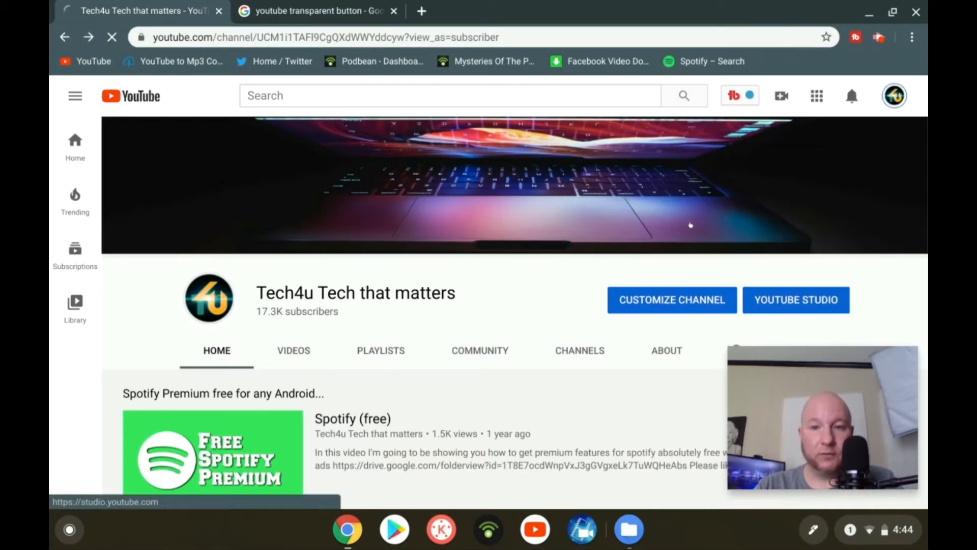
click(795, 299)
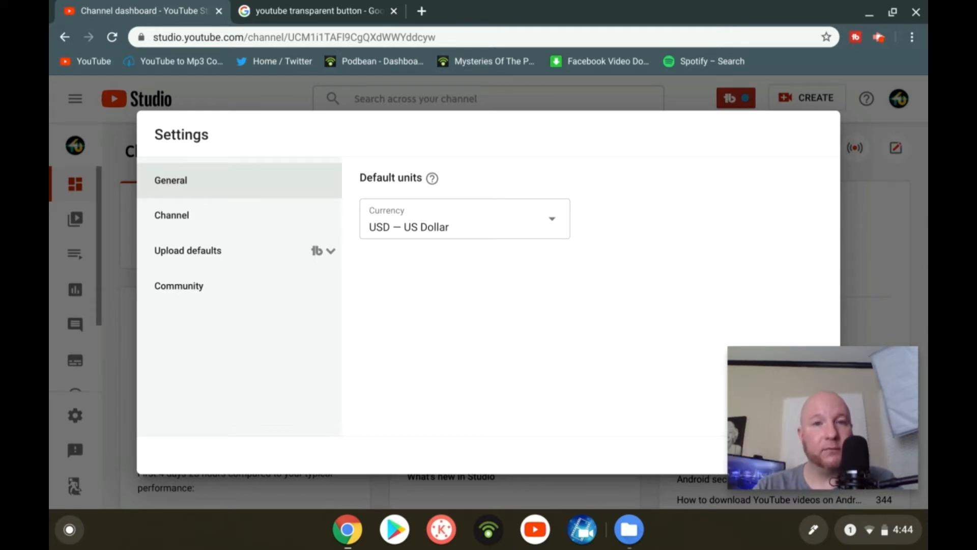
mouse_move(94, 162)
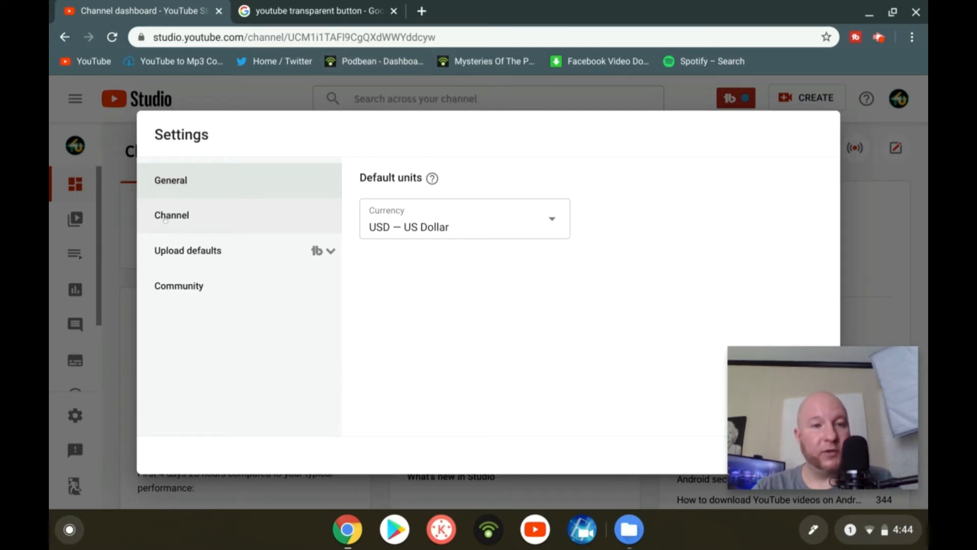
click(172, 214)
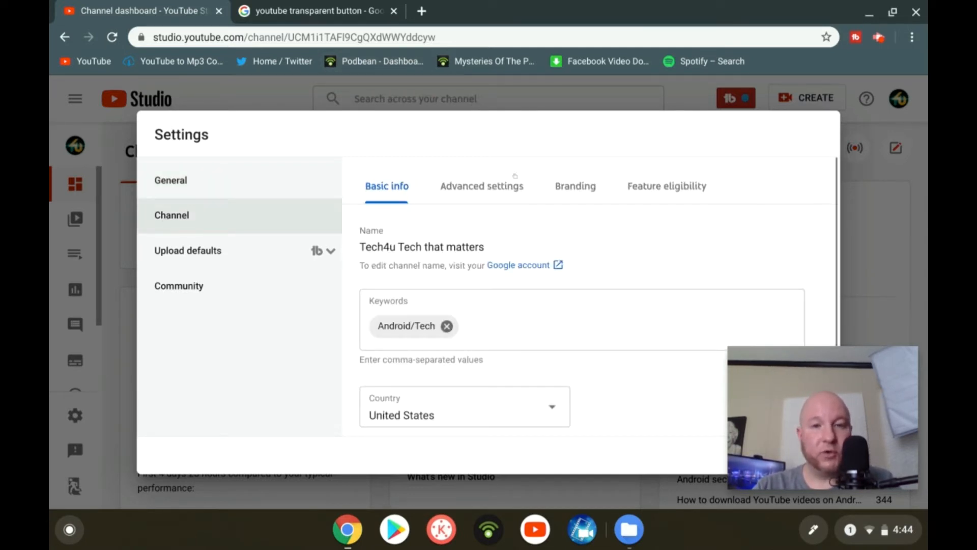
click(575, 186)
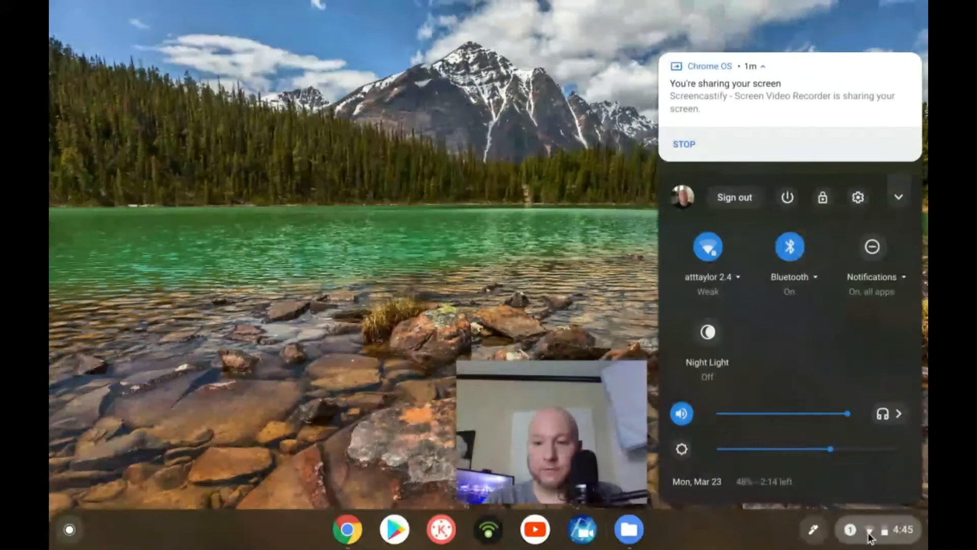
mouse_move(858, 198)
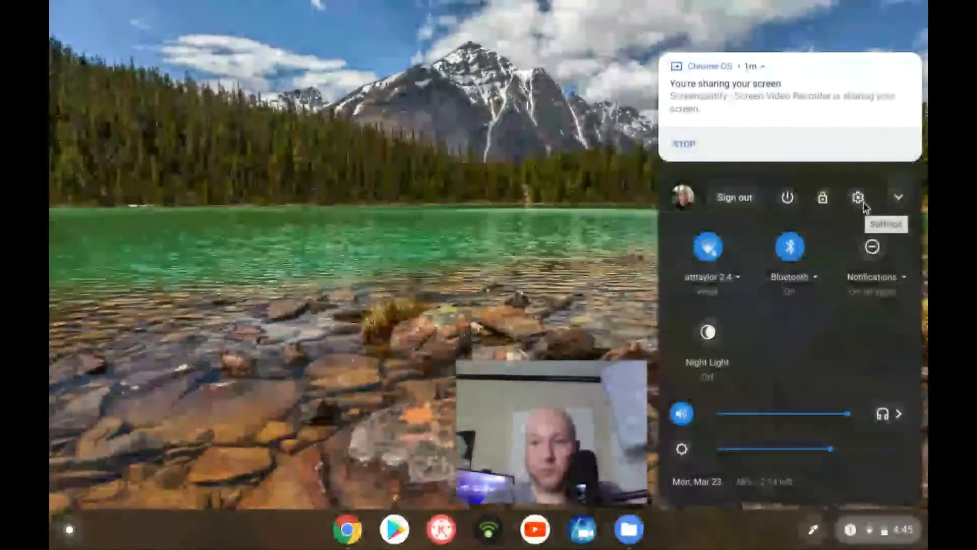
Open the system Settings to Device > Storage management.
click(858, 197)
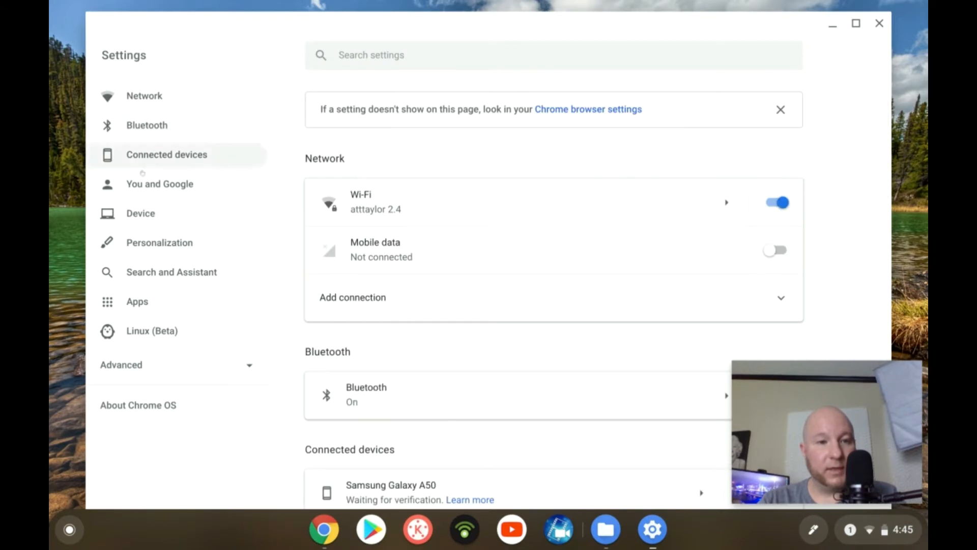
click(140, 213)
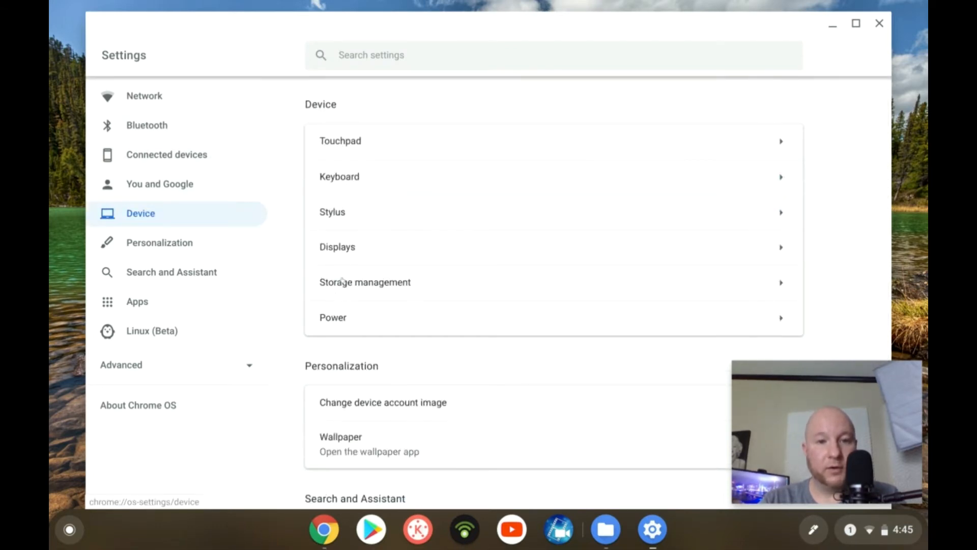
click(365, 282)
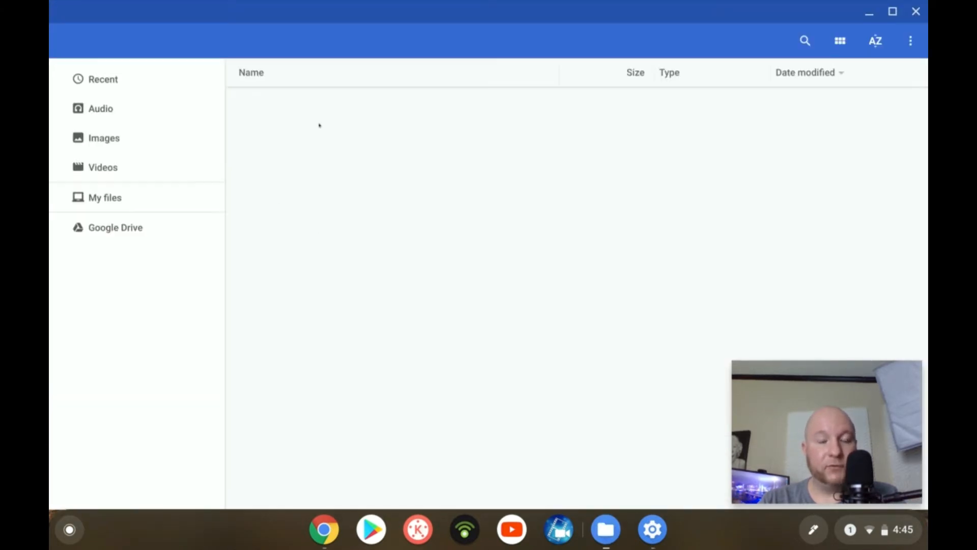
Open watermark.jpg from My files > Images in the image viewer.
click(105, 197)
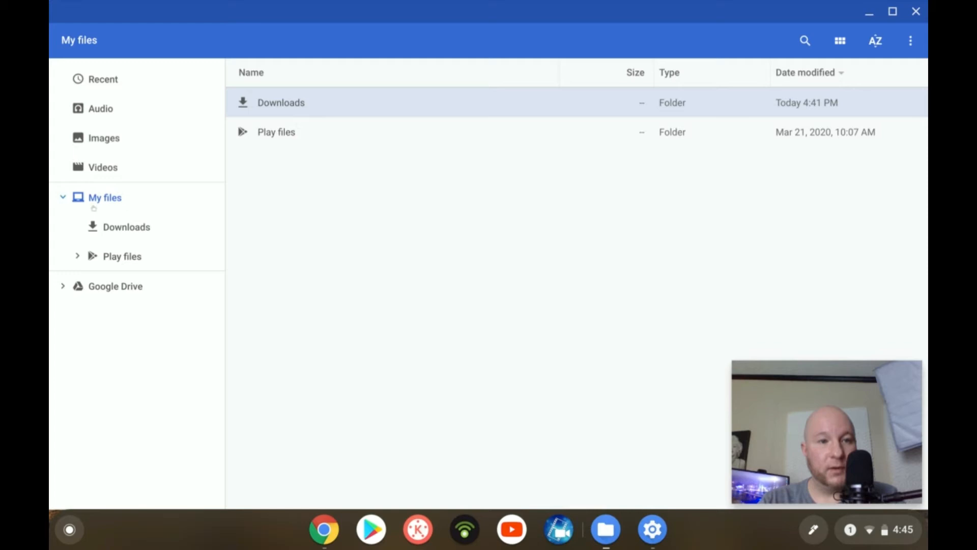
click(104, 138)
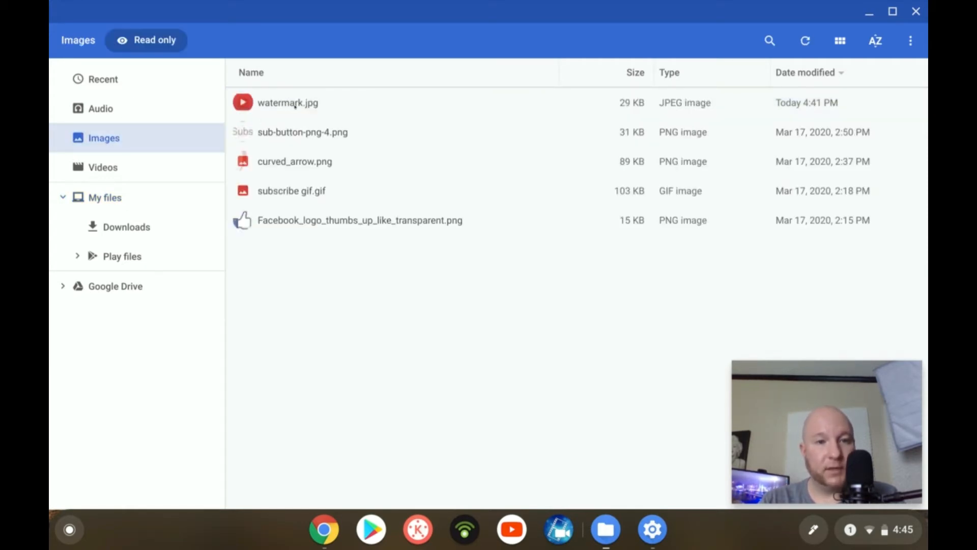
click(288, 103)
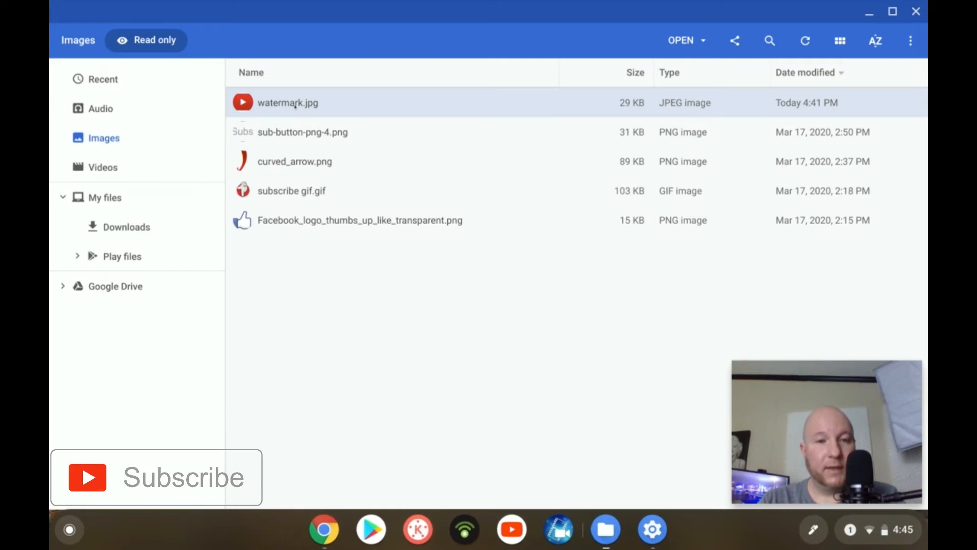
double_click(288, 102)
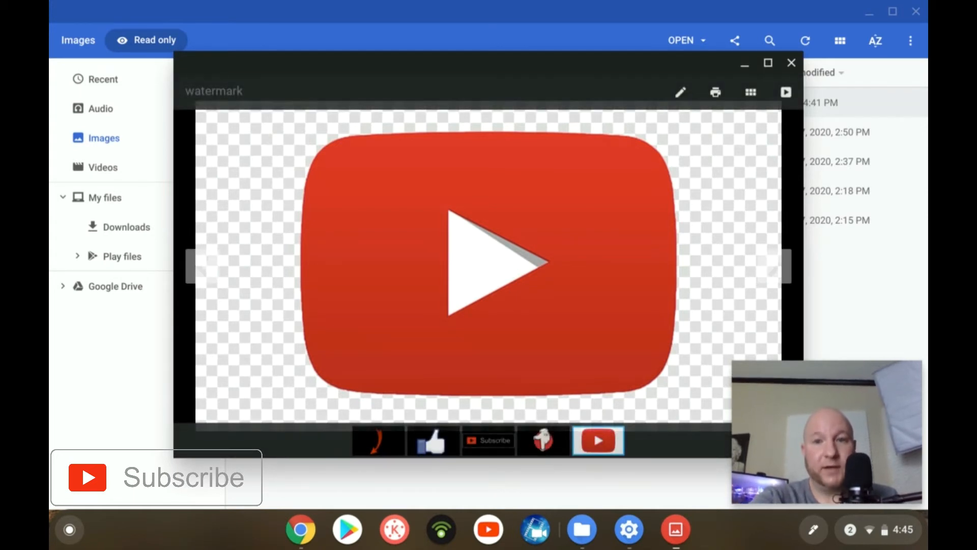
Edit the watermark image and apply Auto-fix to create 'watermark - Edited'.
click(679, 92)
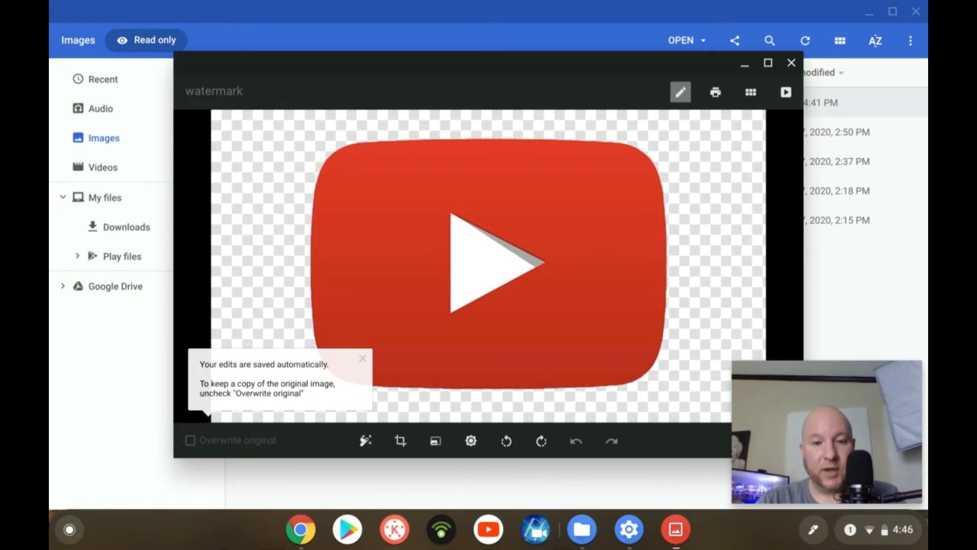
click(365, 441)
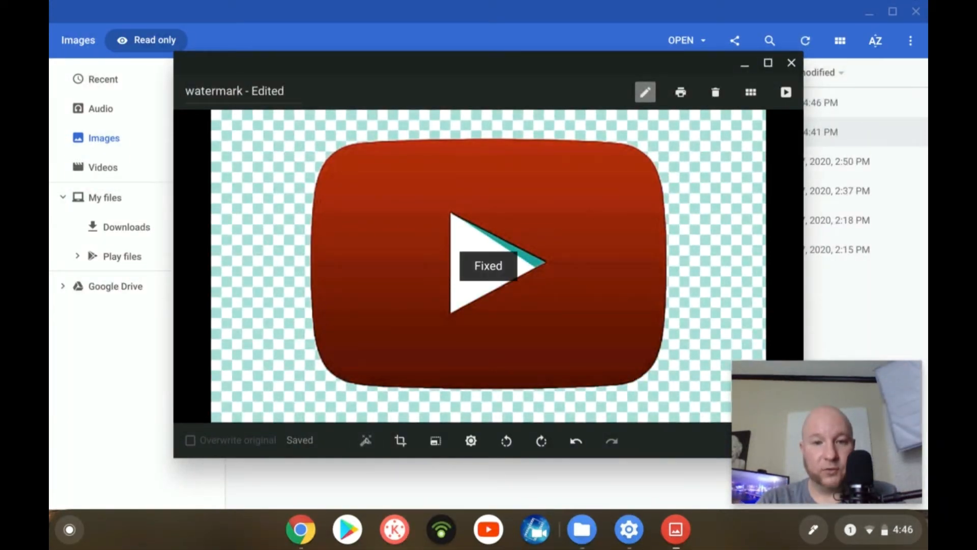
mouse_move(435, 441)
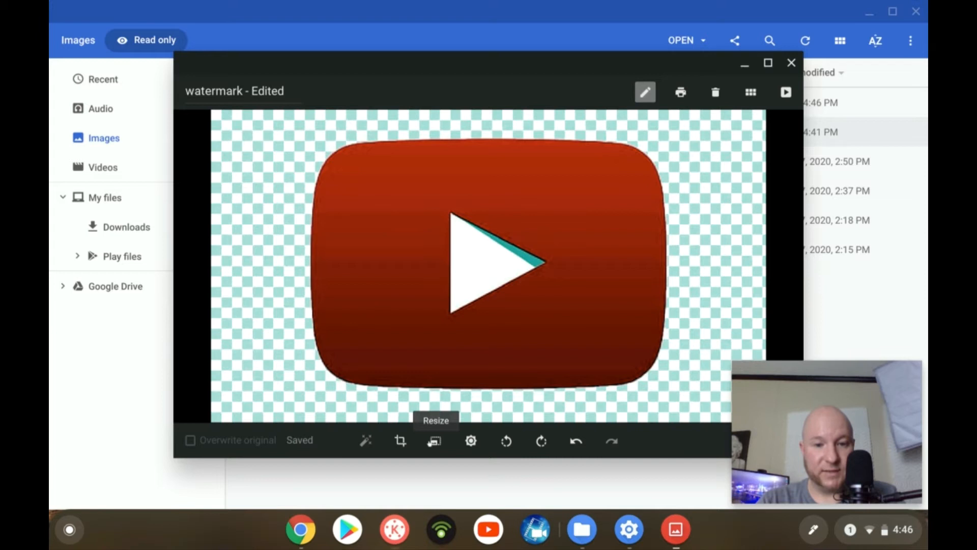
Resize the edited watermark to 150 px wide with aspect lock, then close the viewer.
click(435, 442)
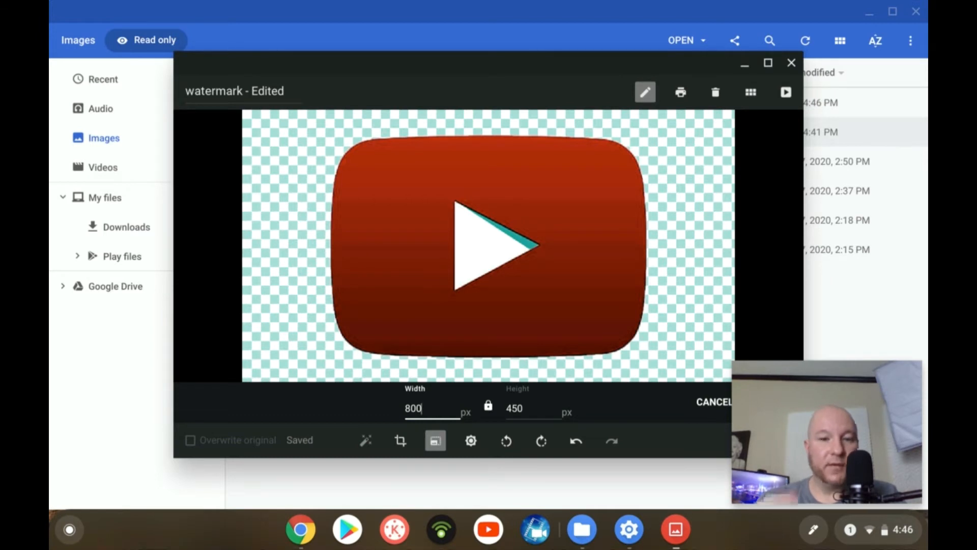
click(527, 408)
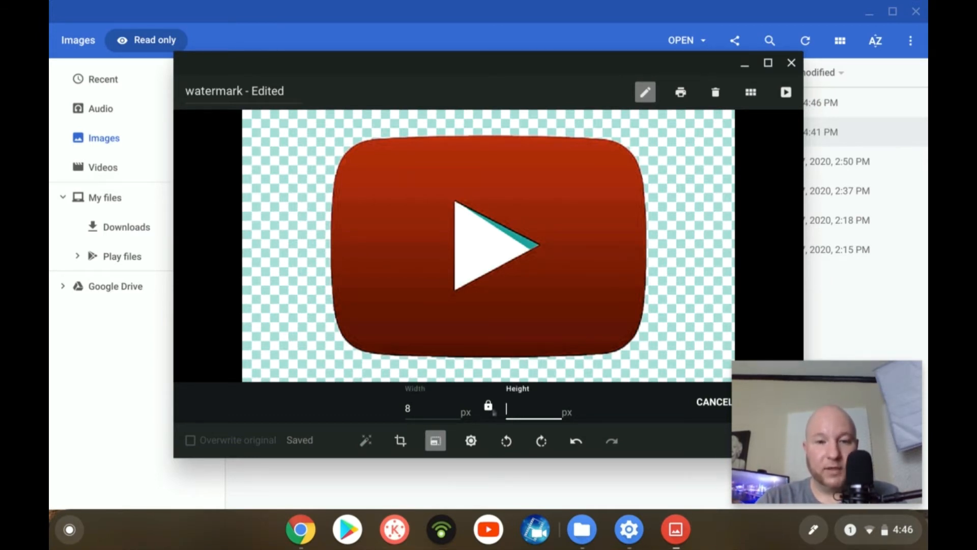
click(430, 410)
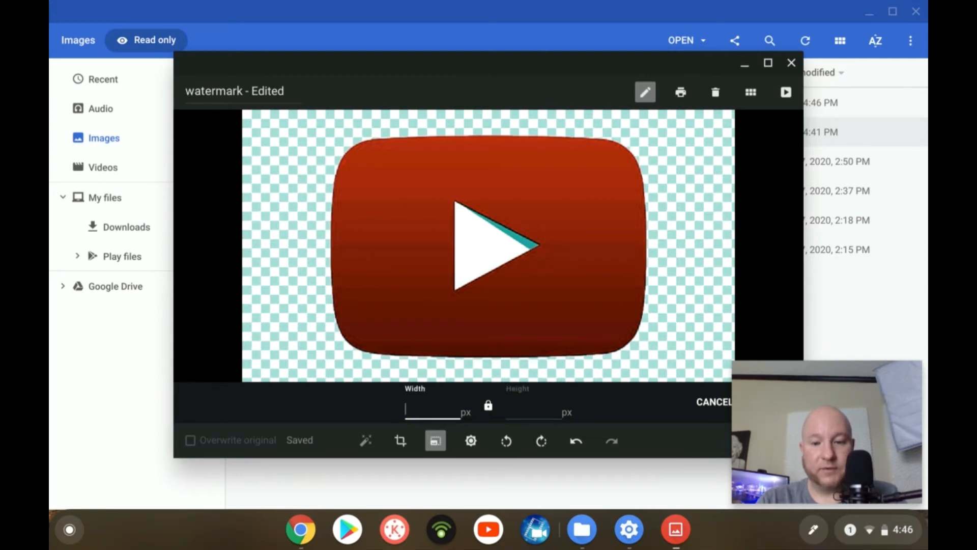
text(150)
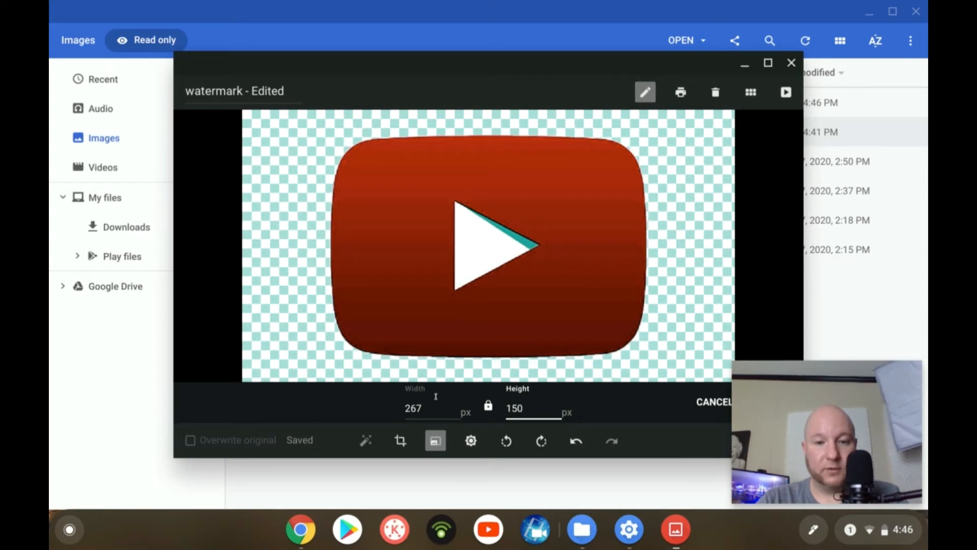
click(425, 408)
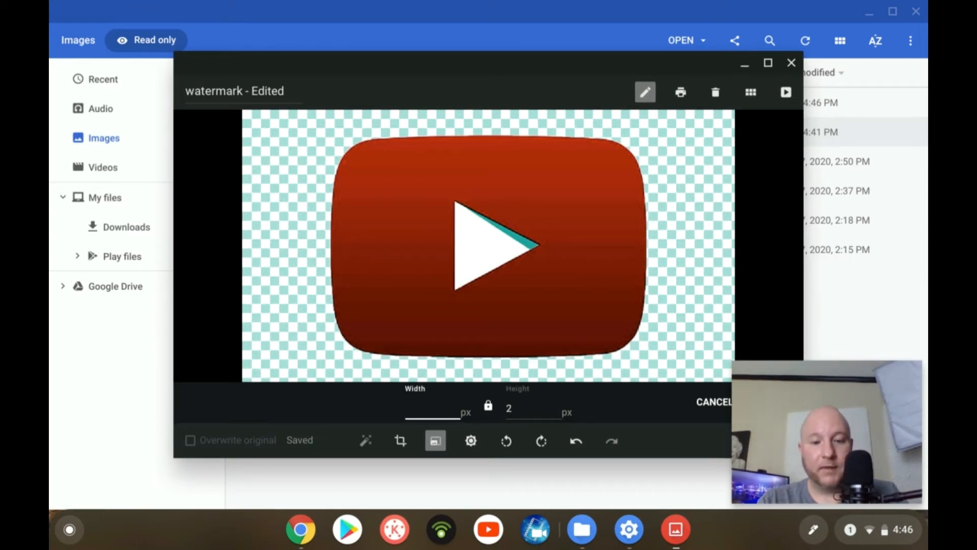
text(150)
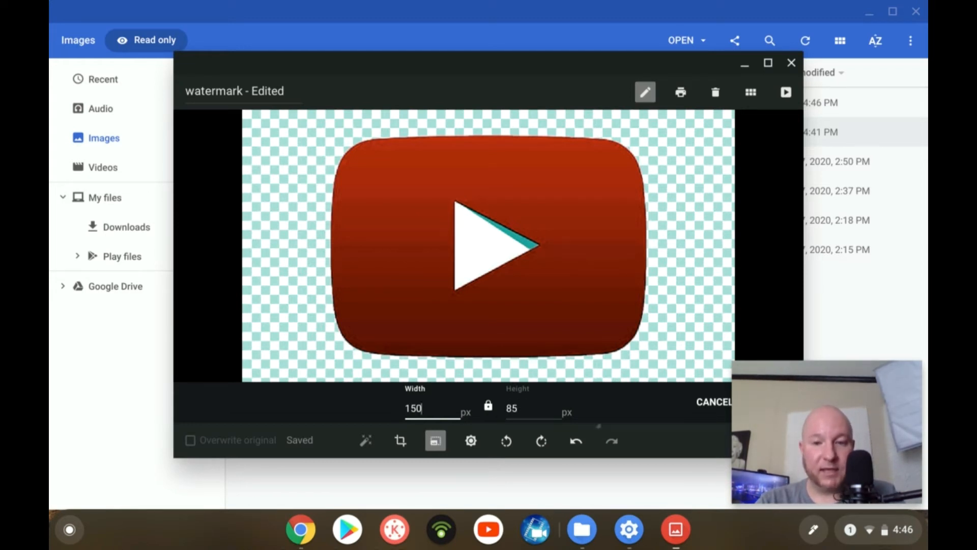
mouse_move(640, 432)
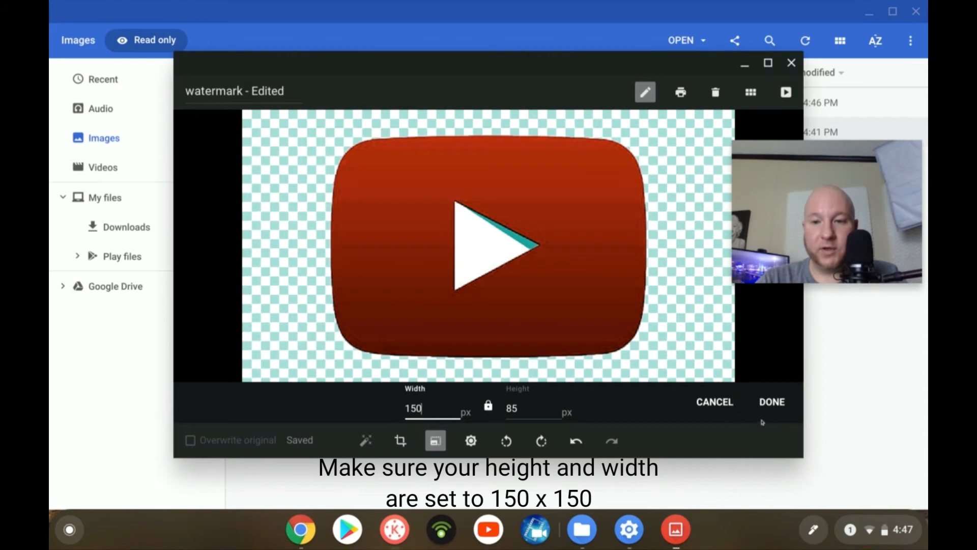
click(771, 402)
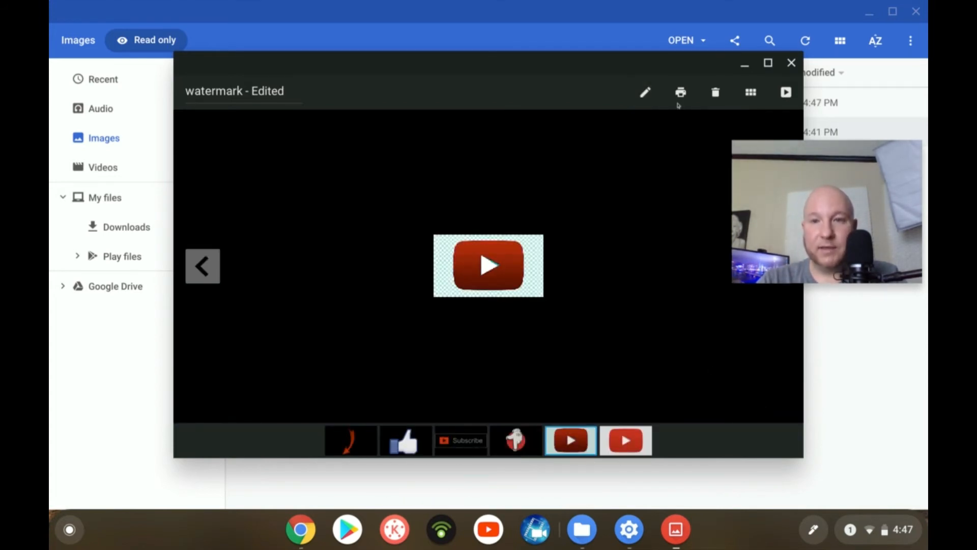
click(791, 63)
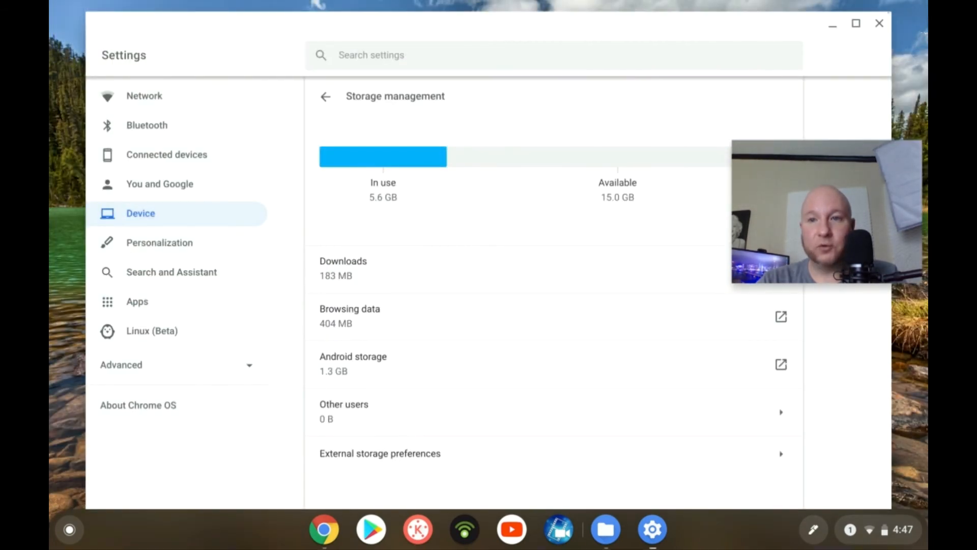
Close the Gallery window to reveal the Storage management page.
click(878, 24)
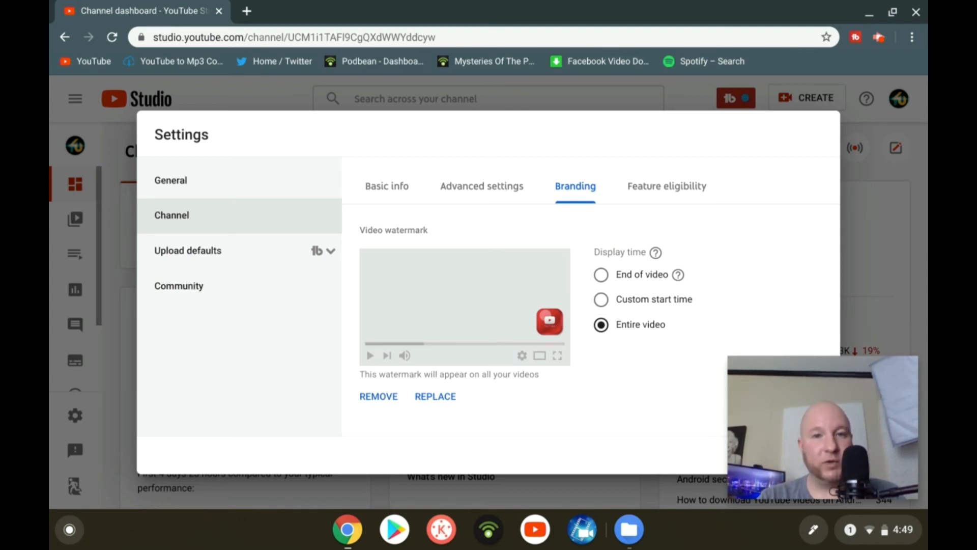
mouse_move(648, 160)
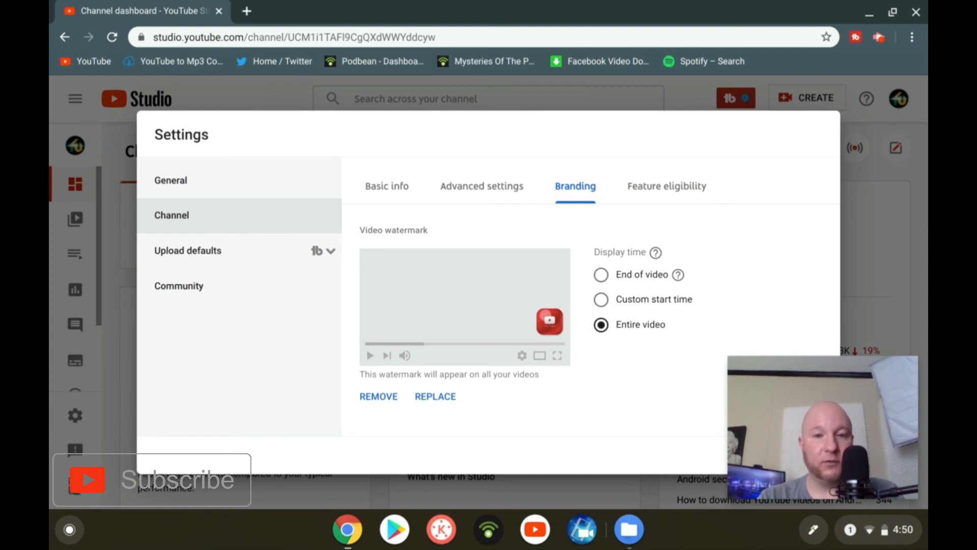
mouse_move(447, 172)
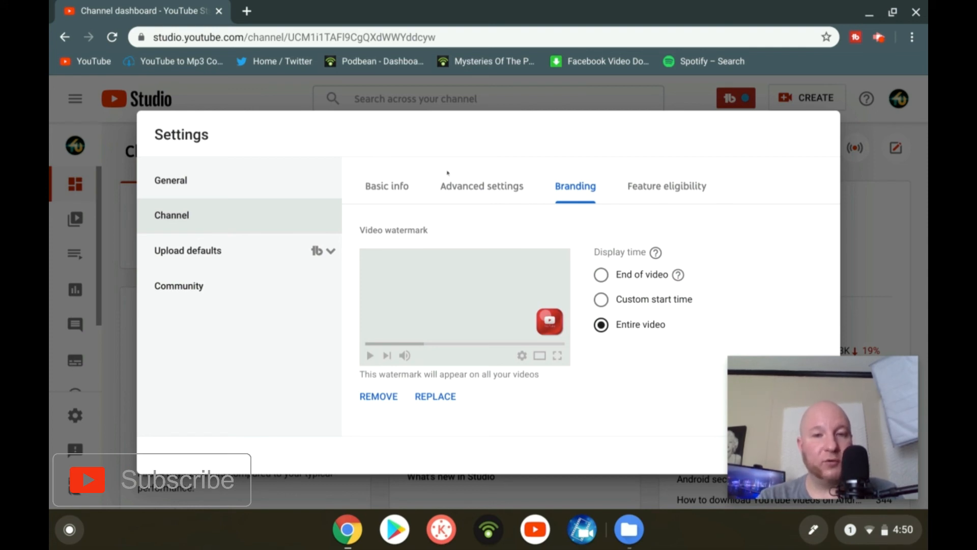
mouse_move(191, 199)
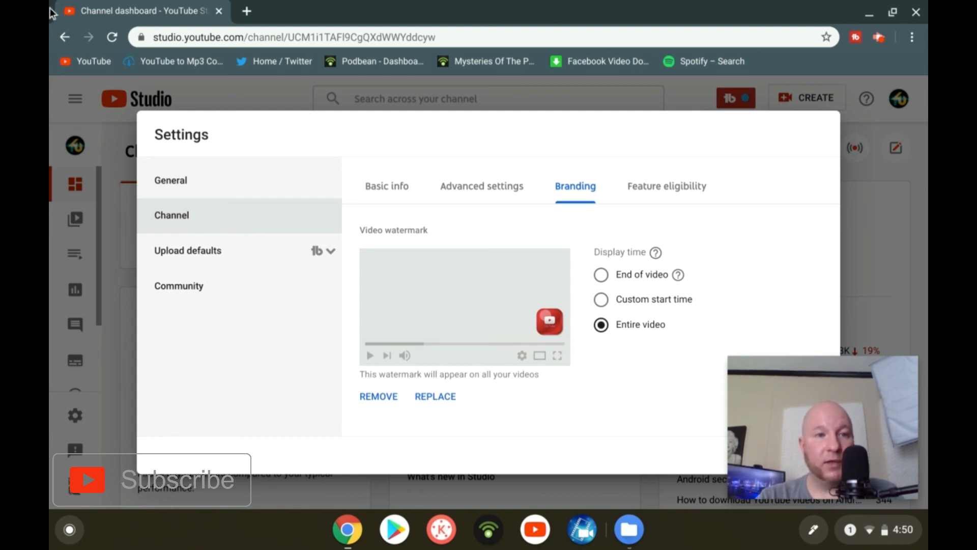
click(66, 37)
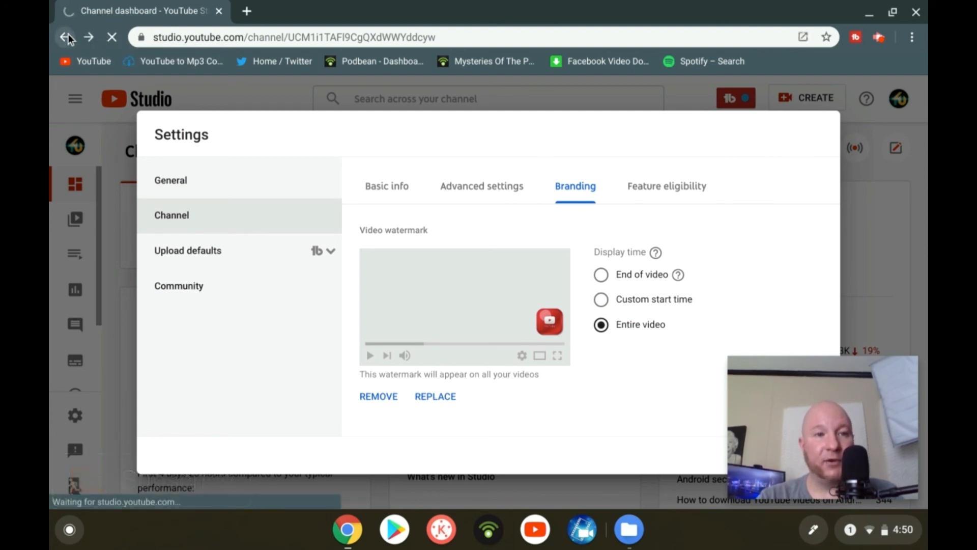